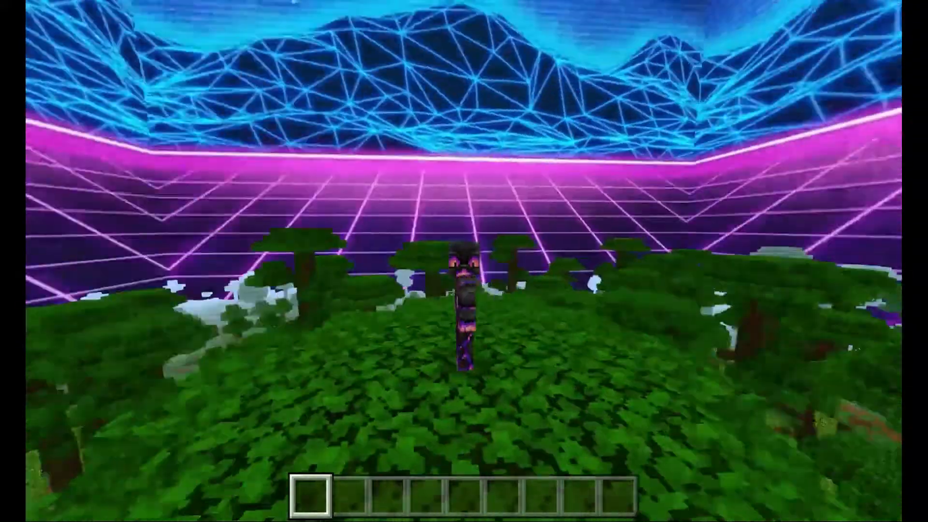
pyautogui.moveTo(464, 261)
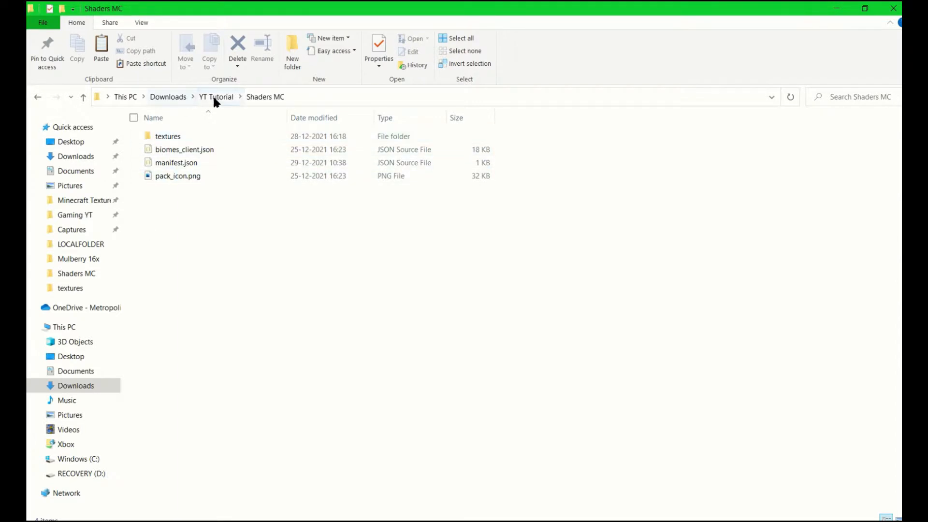
# Browse into the Shaders MC pack folder, peek at textures, and return
pyautogui.click(216, 96)
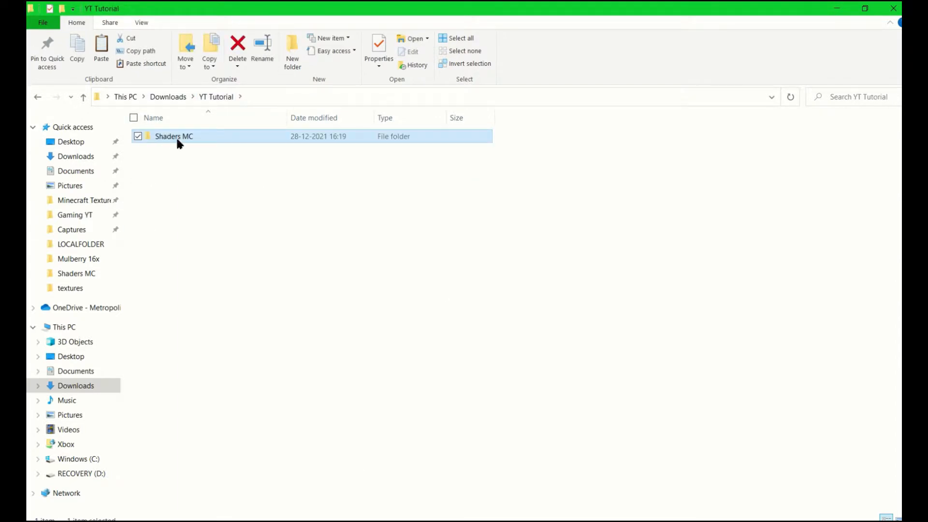
pyautogui.doubleClick(174, 136)
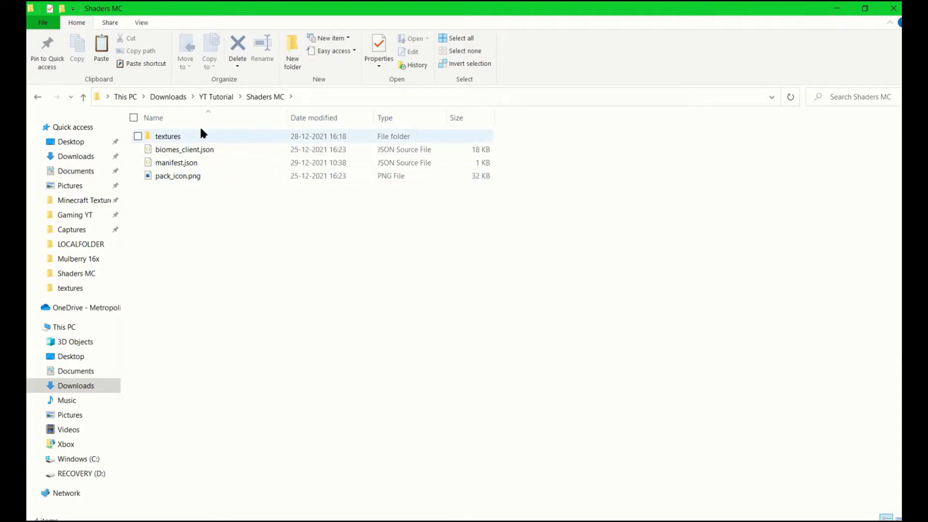
pyautogui.doubleClick(168, 137)
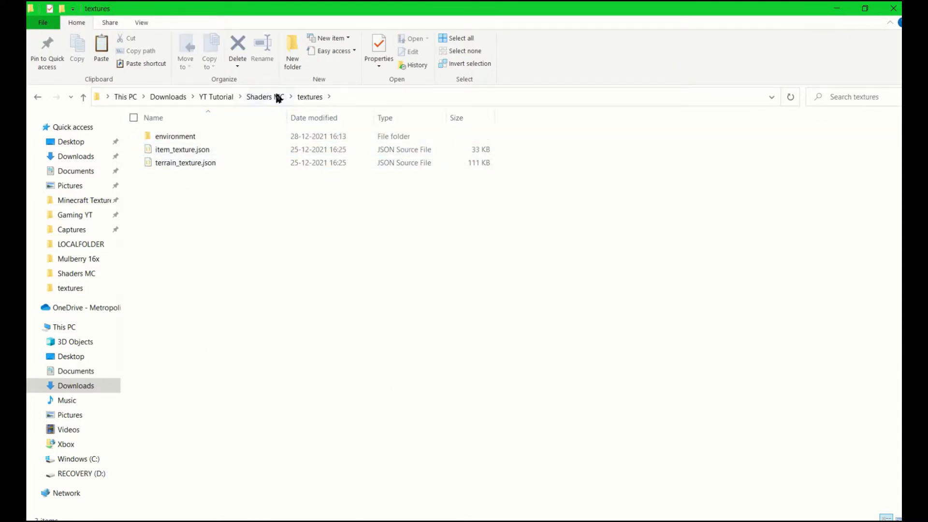
pyautogui.click(264, 97)
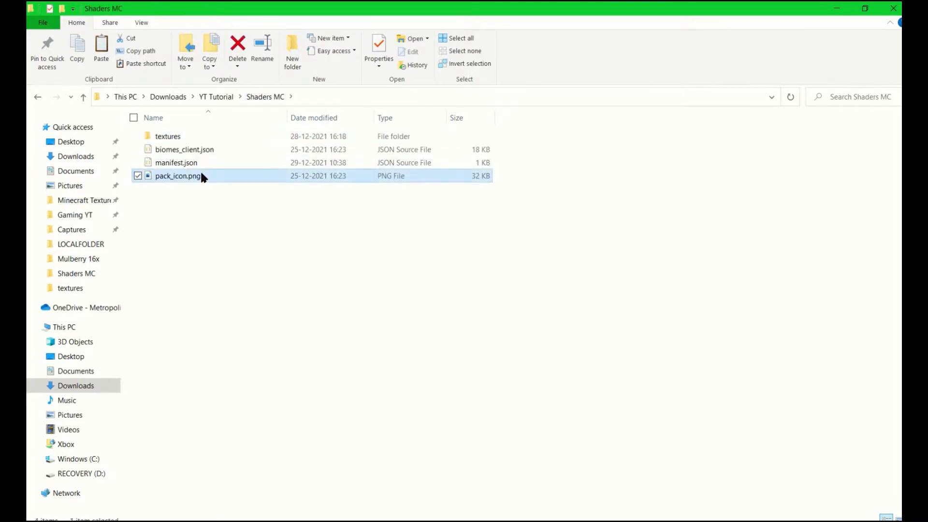
# View pack_icon.png, then open manifest.json in Visual Studio Code
pyautogui.doubleClick(178, 176)
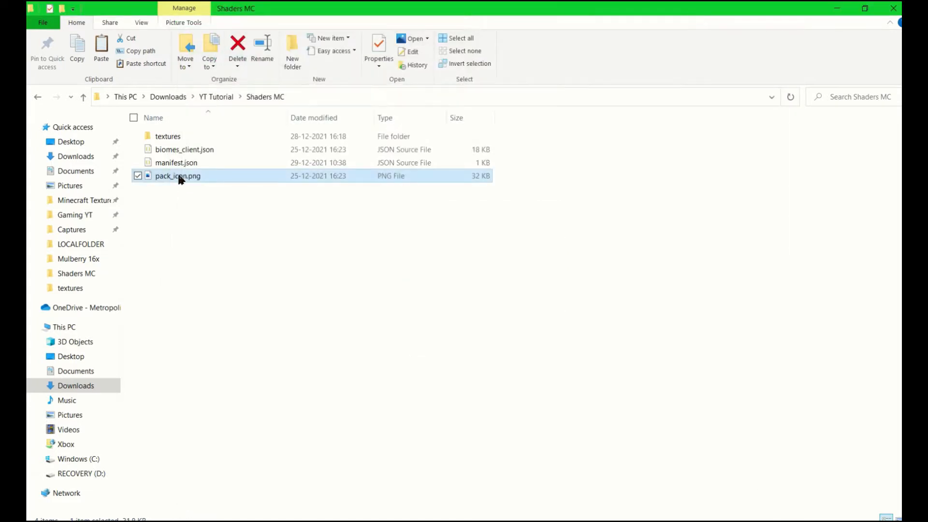
pyautogui.rightClick(176, 175)
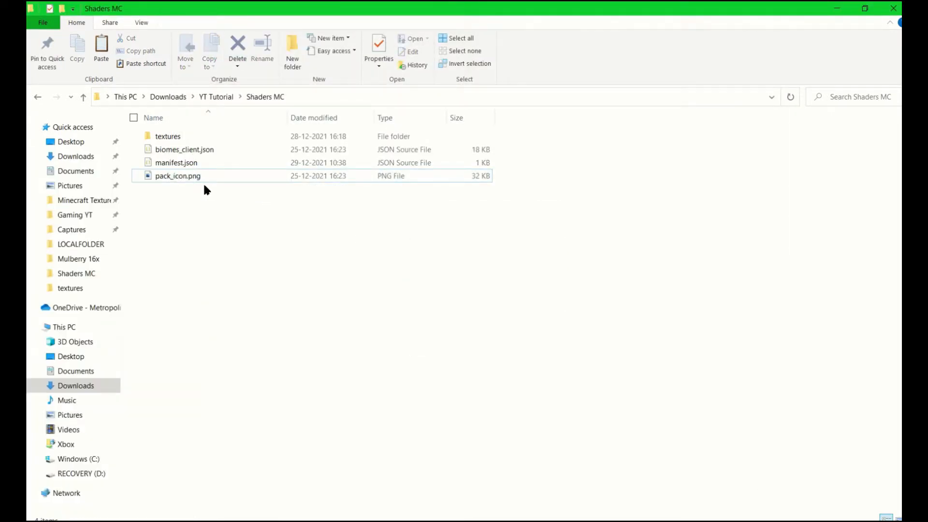
pyautogui.moveTo(178, 192)
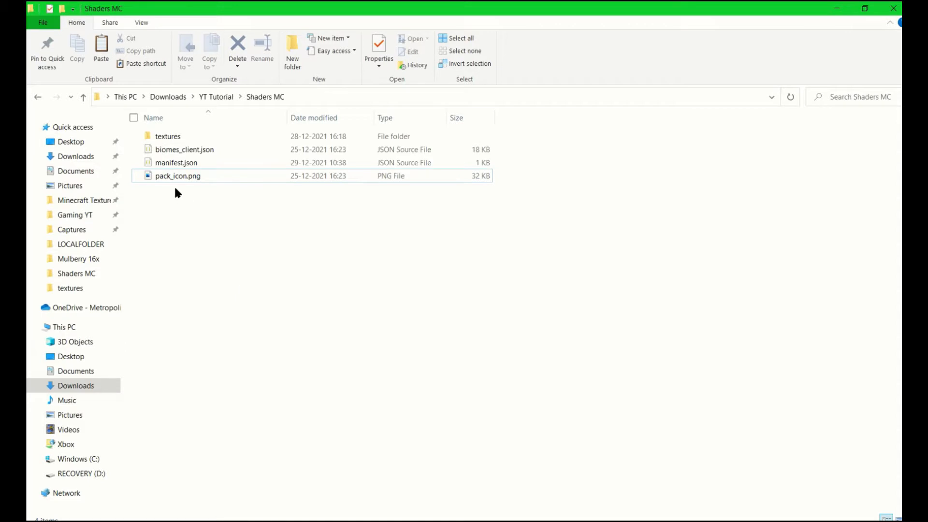
pyautogui.click(176, 162)
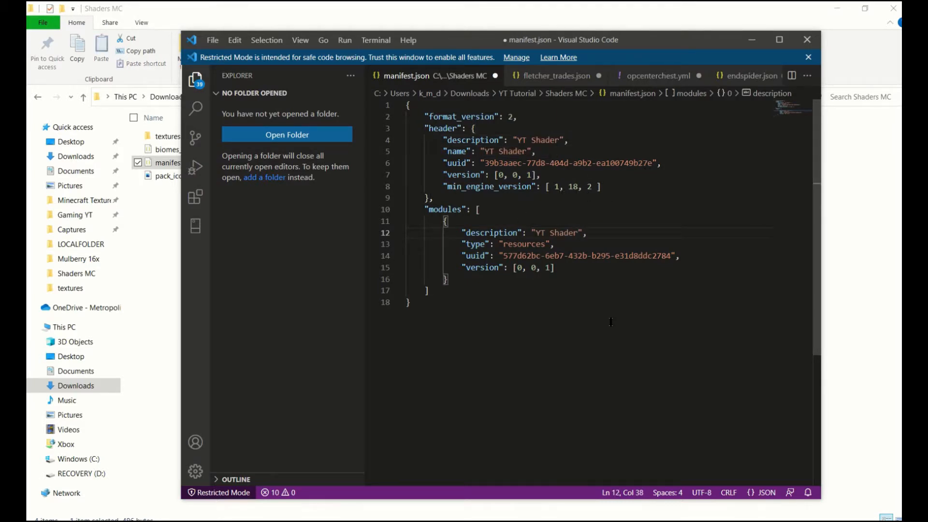
# Open the Online UUID Generator Tool from the search results, then return to manifest.json
pyautogui.click(577, 232)
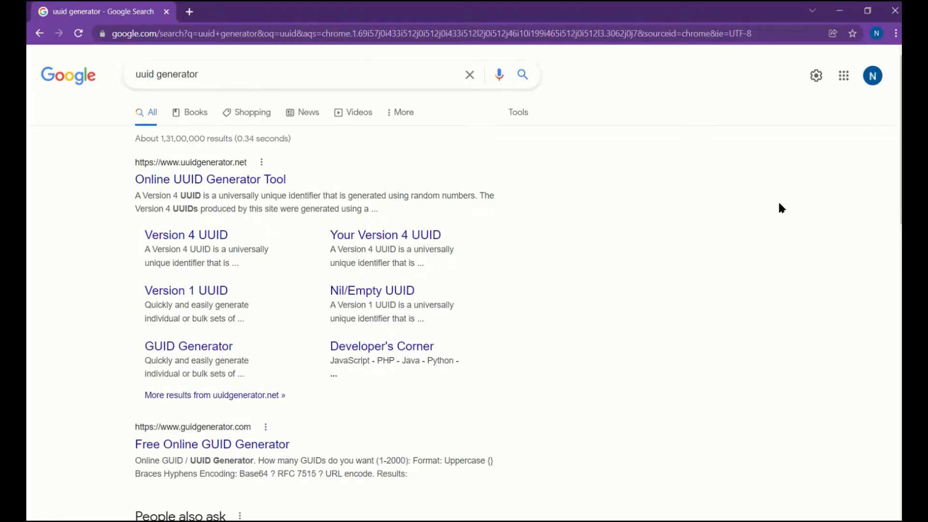
pyautogui.moveTo(256, 157)
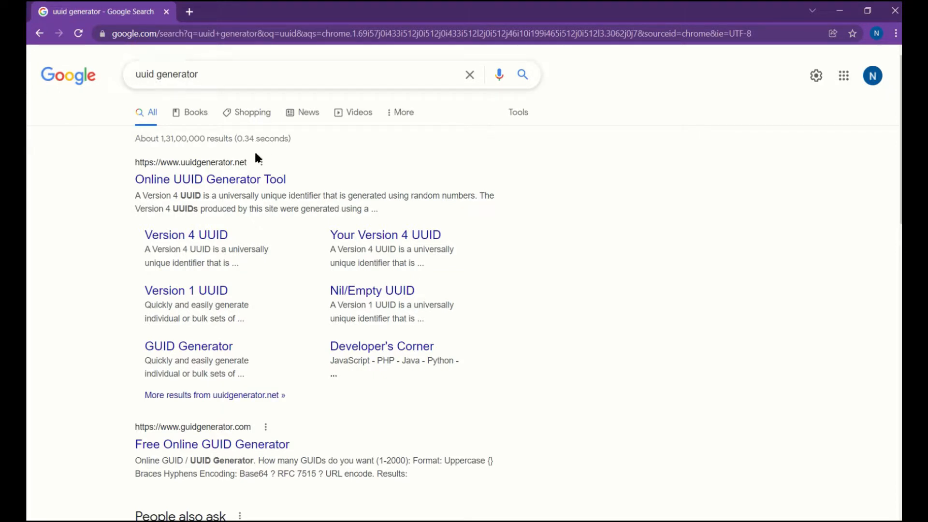
pyautogui.click(210, 179)
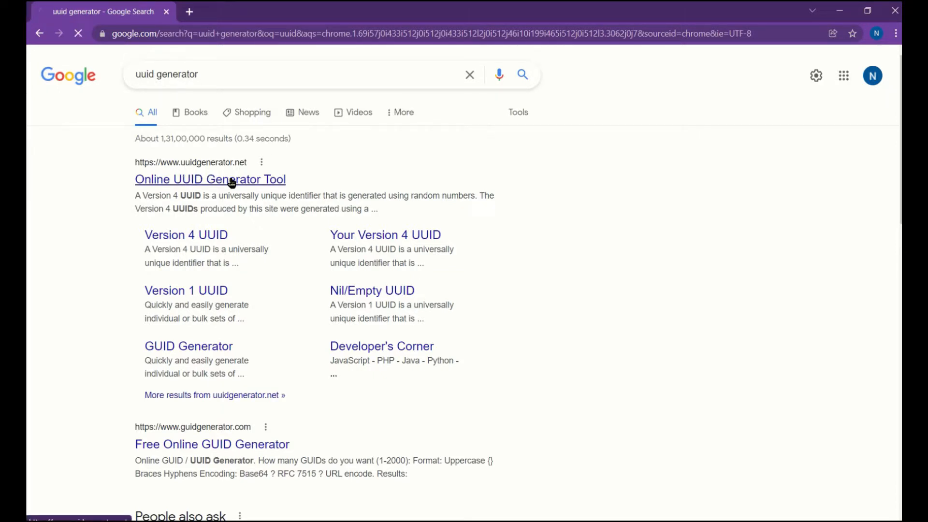
pyautogui.click(209, 179)
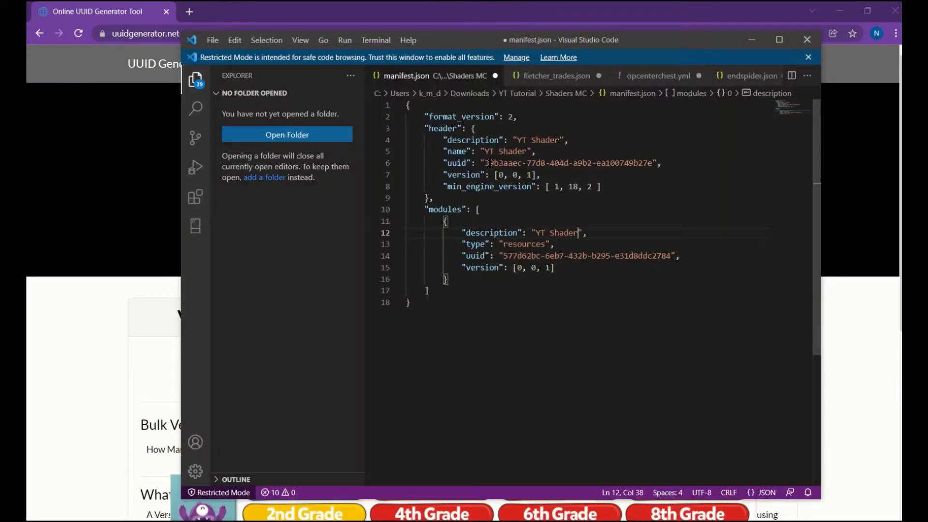
# Replace the old uuid with 42c0cab9-d38e-4d07-a04b-955af833ee49, then close VS Code
pyautogui.moveTo(488, 163); pyautogui.dragTo(539, 174)
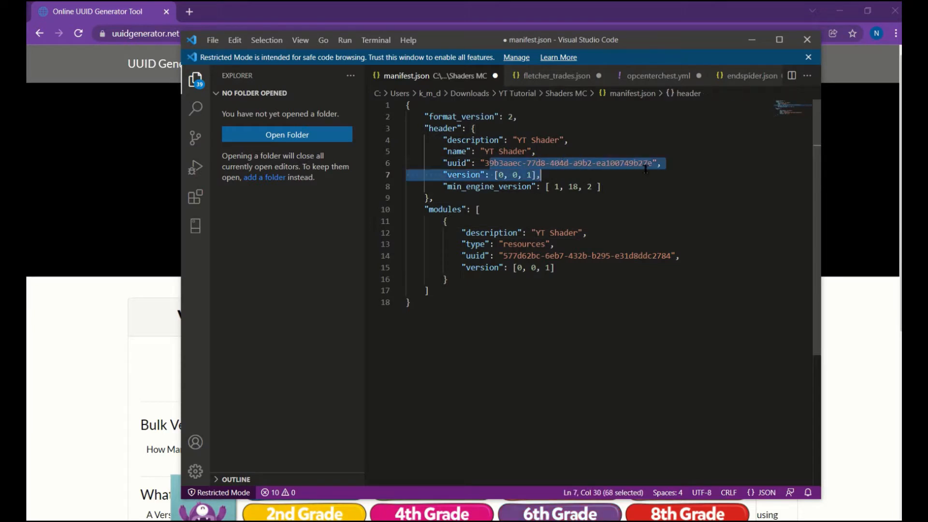
pyautogui.press('Delete')
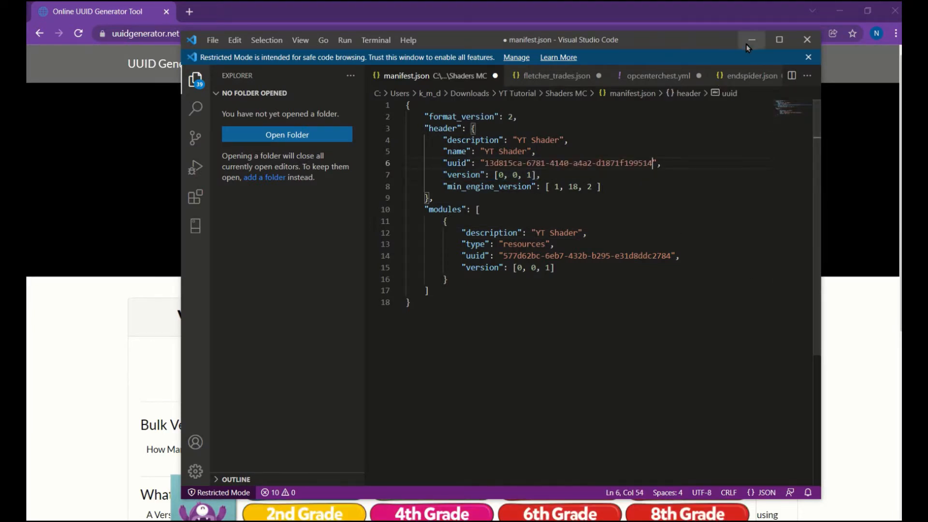
pyautogui.click(751, 40)
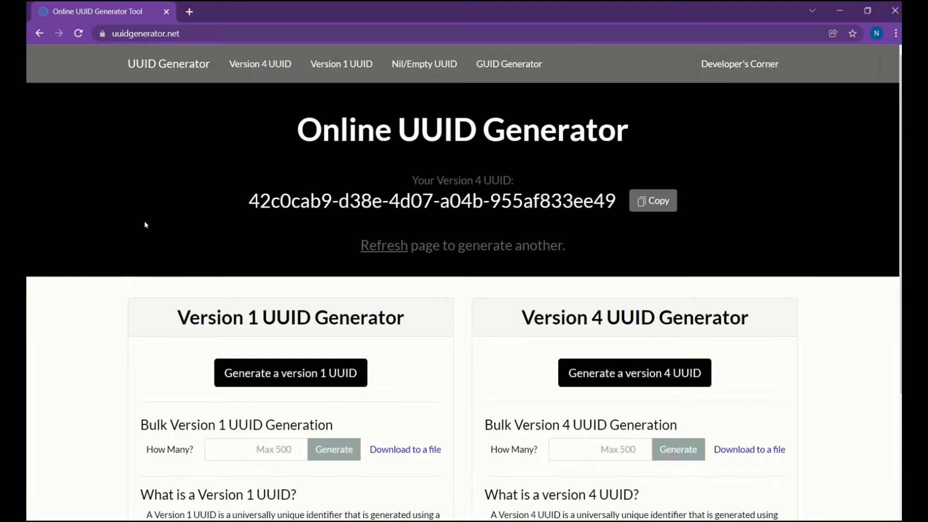
pyautogui.click(652, 200)
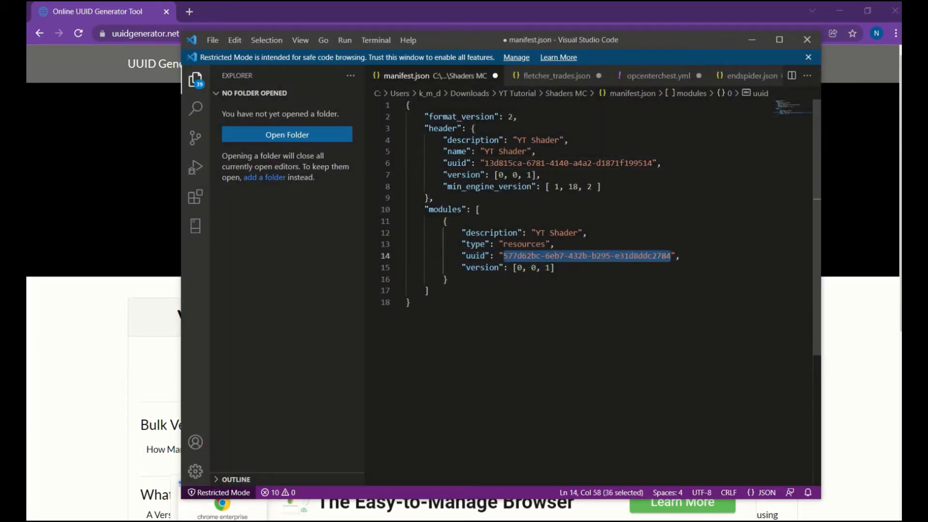
pyautogui.write('42c0cab9-d38e-4d07-a04b-955af833ee49",')
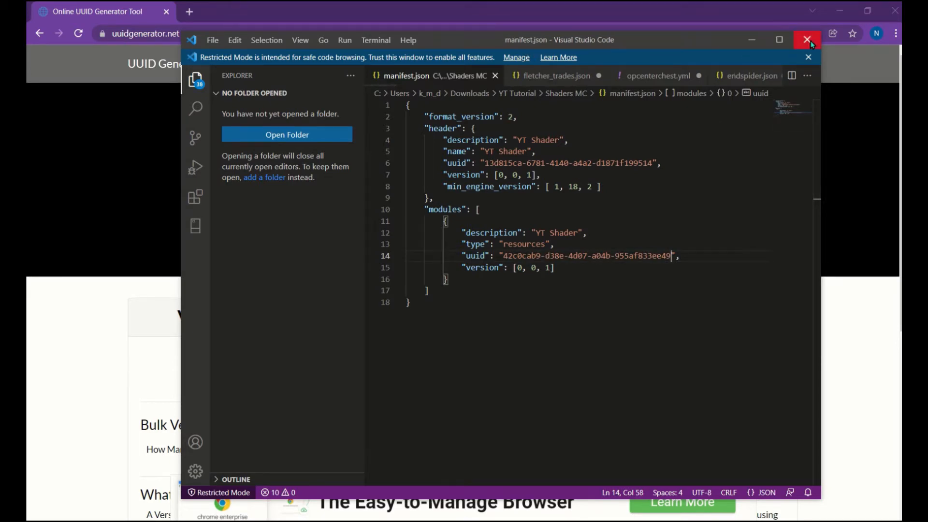
pyautogui.click(807, 39)
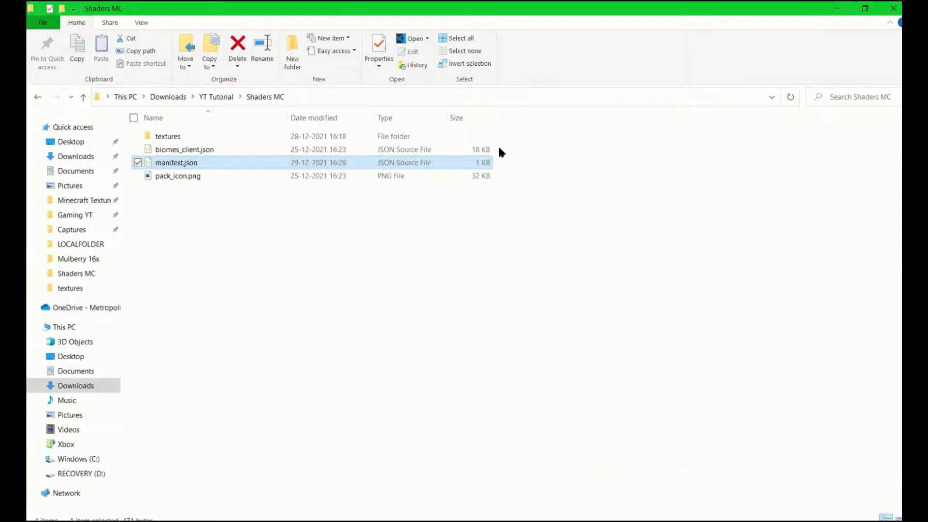
# Open textures and overworld_cubemap to review the cubemap PNG images
pyautogui.doubleClick(168, 136)
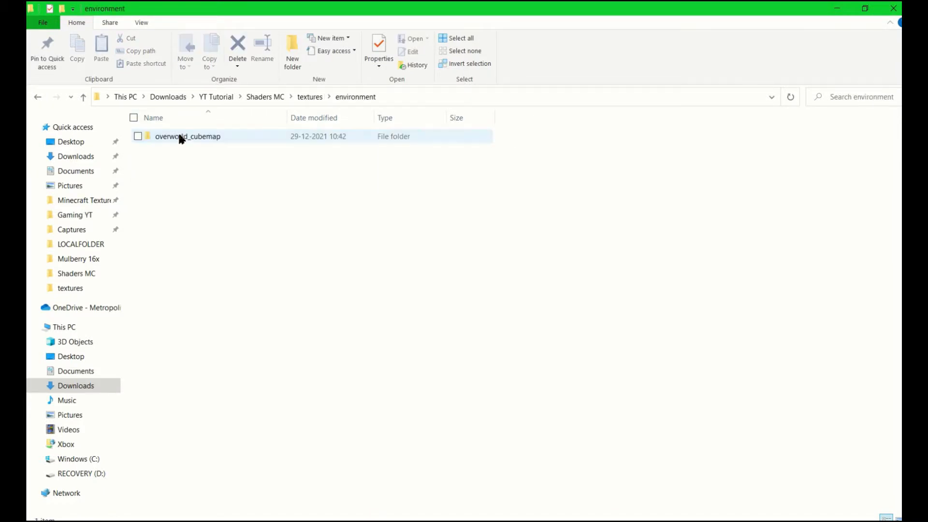
pyautogui.doubleClick(188, 137)
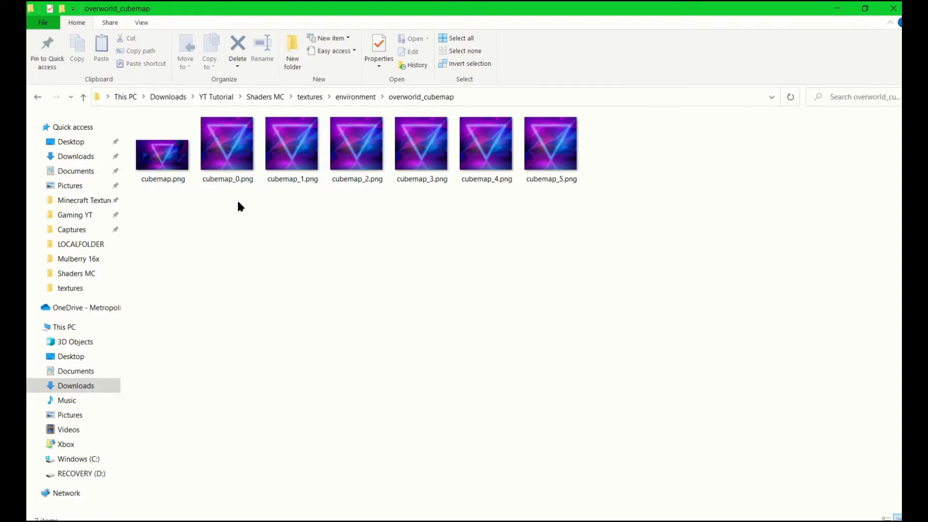
pyautogui.click(486, 143)
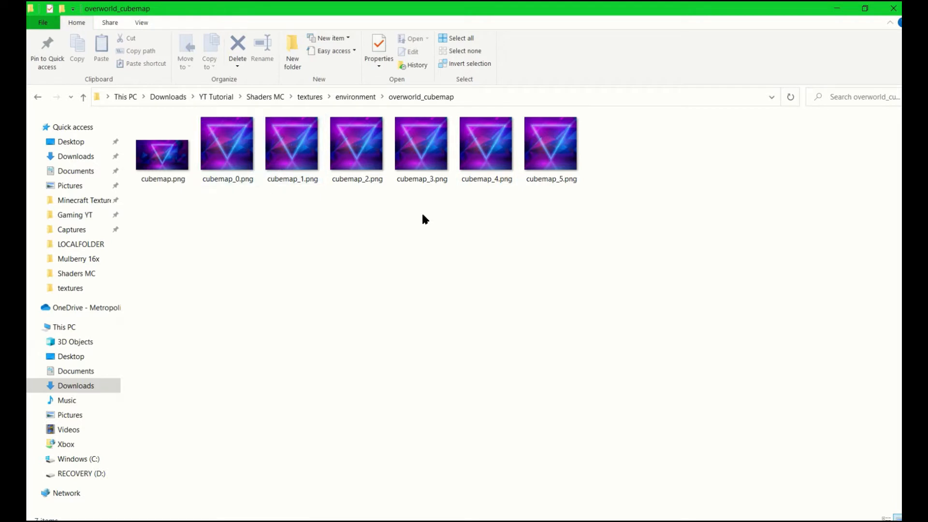
pyautogui.moveTo(262, 218)
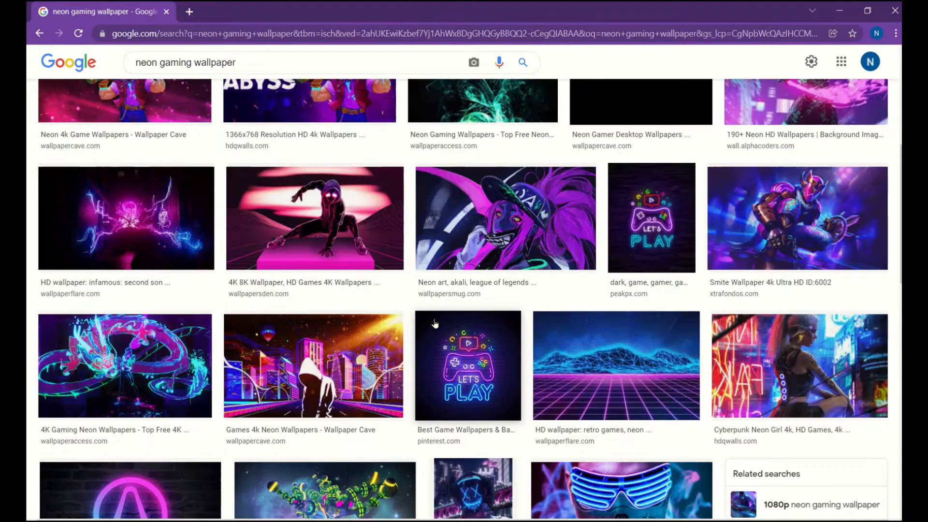
# Preview the retro neon wireframe mountains wallpaper and choose Save image as
pyautogui.click(615, 365)
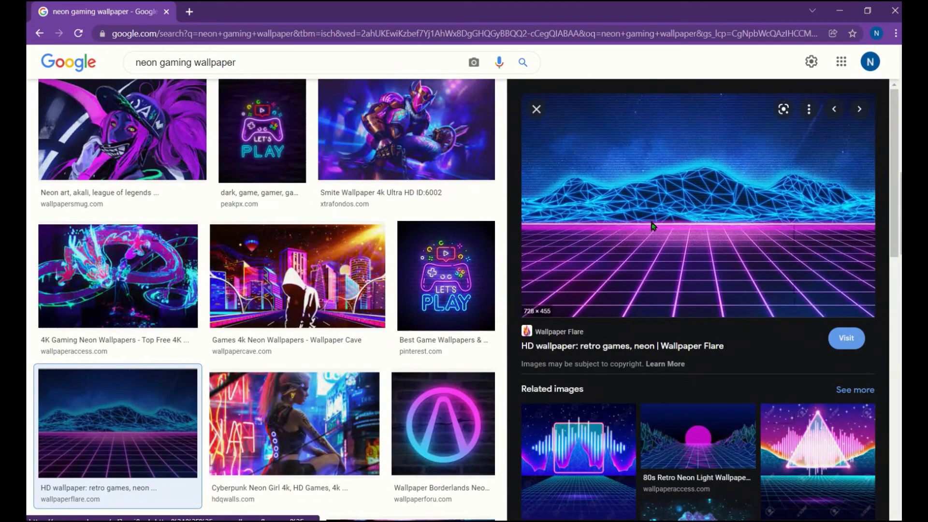
pyautogui.rightClick(651, 227)
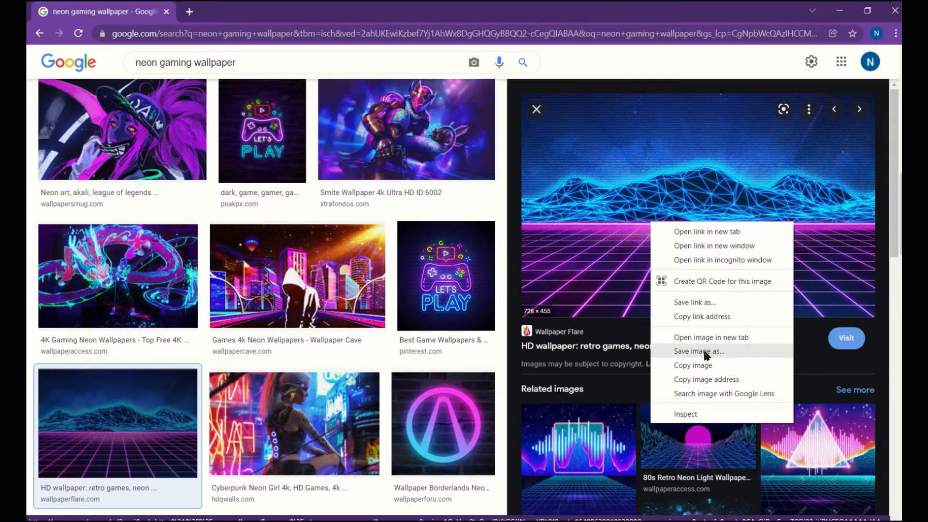
pyautogui.click(699, 351)
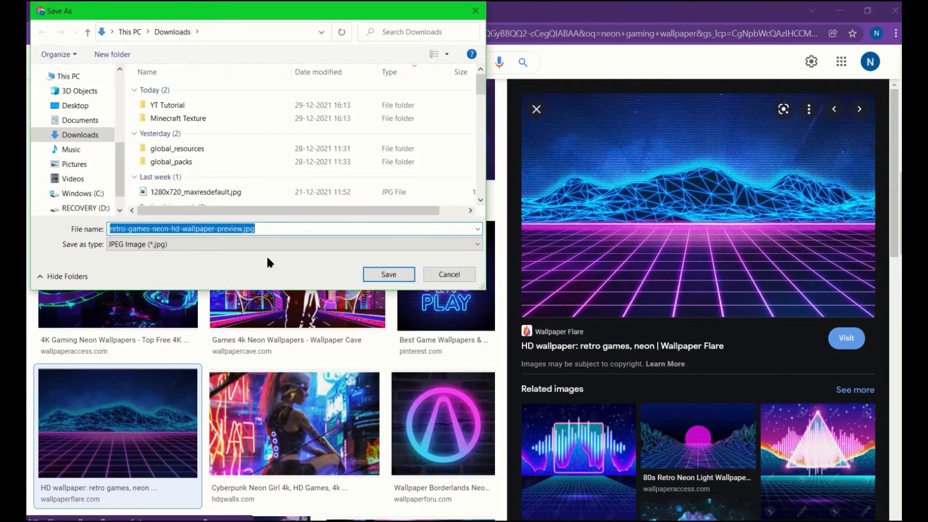
# Save the wallpaper as cubemap.png inside YT Tutorial's overworld_cubemap folder
pyautogui.click(167, 105)
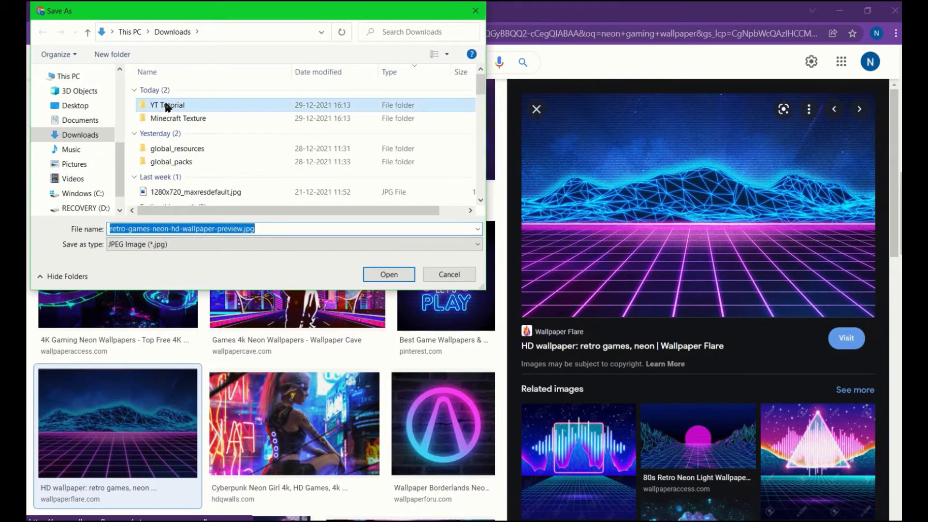
pyautogui.doubleClick(167, 105)
pyautogui.write('cubemap.png')
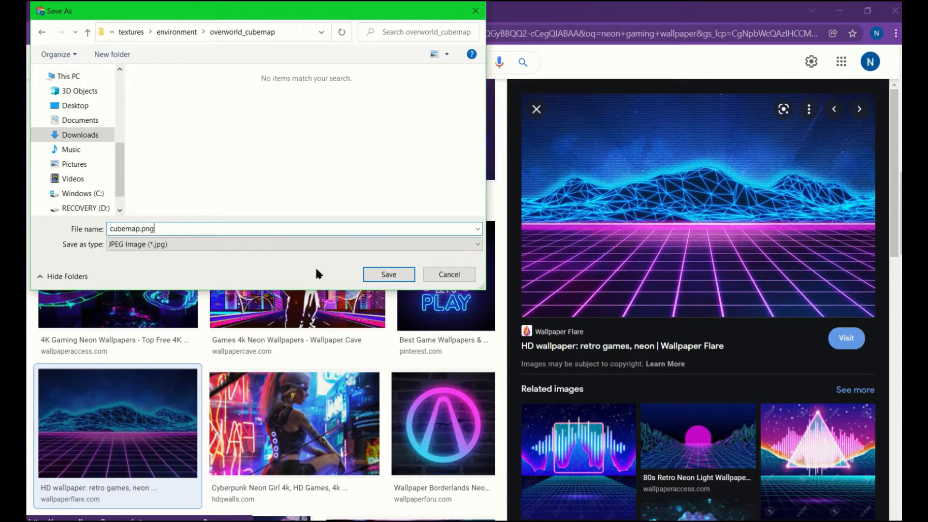
pyautogui.click(389, 274)
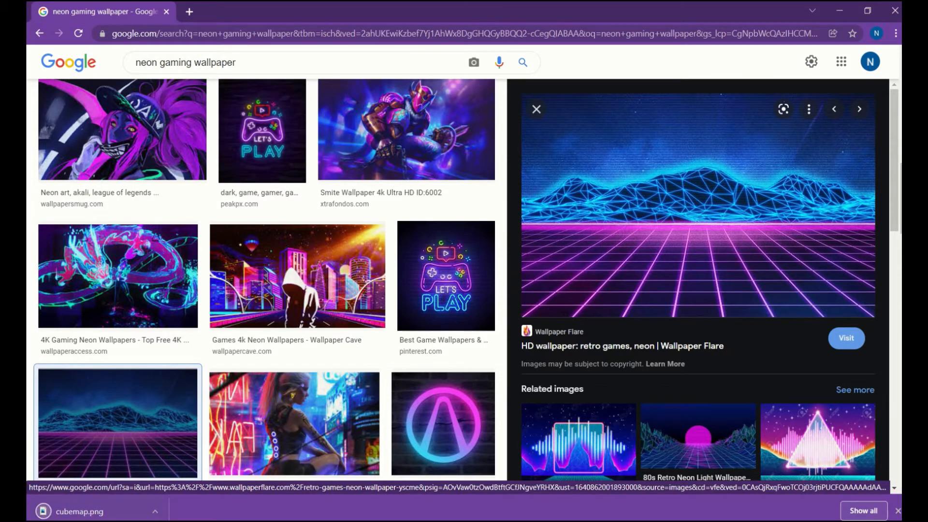
pyautogui.moveTo(707, 370)
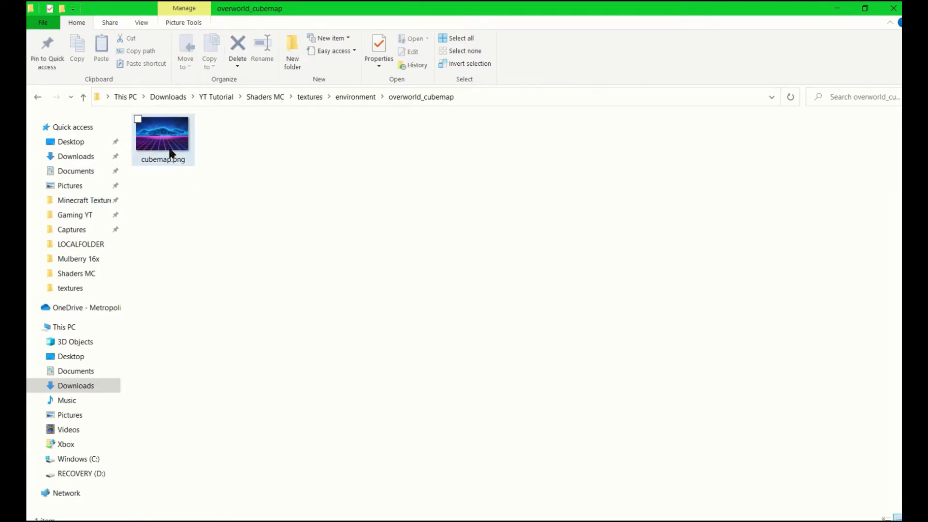
# Crop cubemap.png to a Square aspect ratio in Photos and save a copy as cubemap_0.png
pyautogui.rightClick(163, 136)
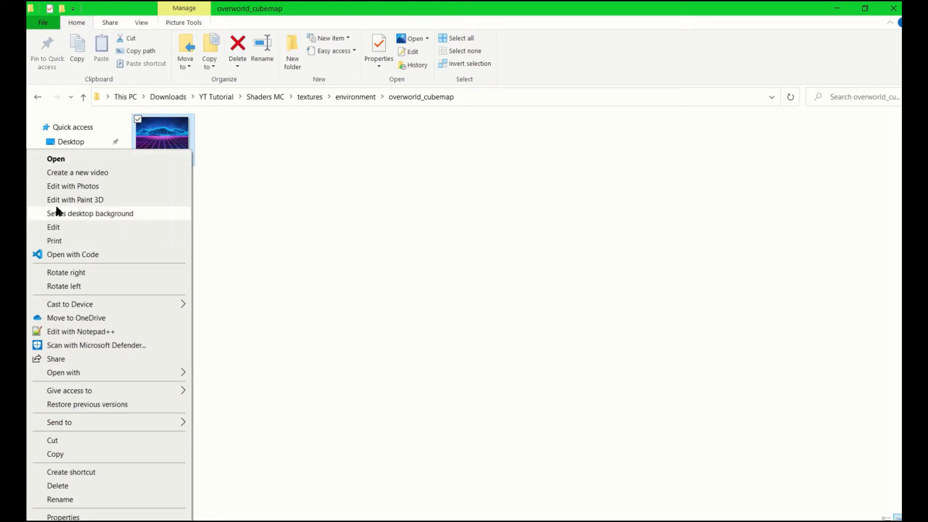
pyautogui.click(56, 158)
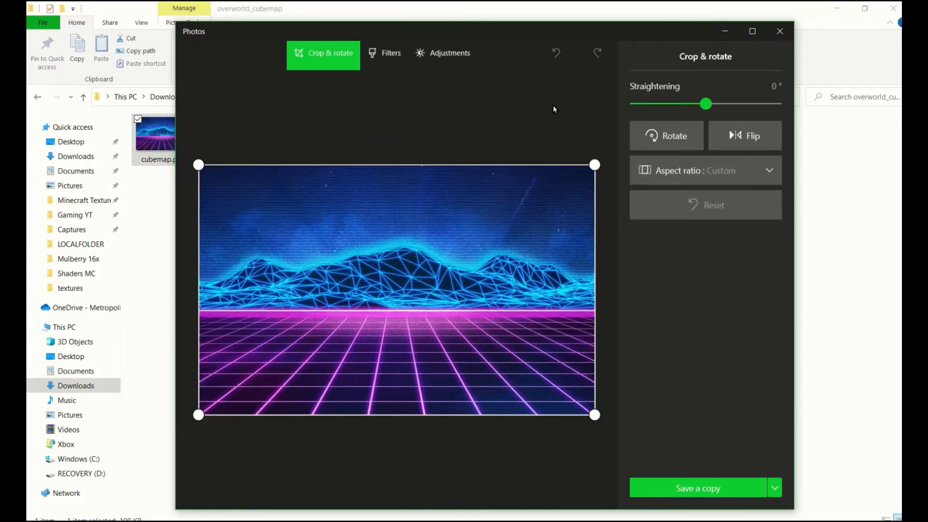
pyautogui.click(704, 170)
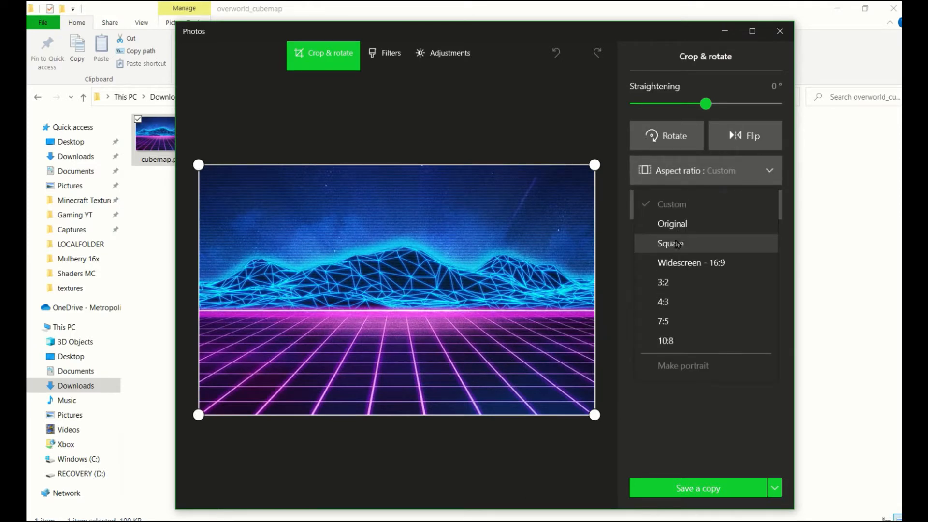
pyautogui.click(670, 243)
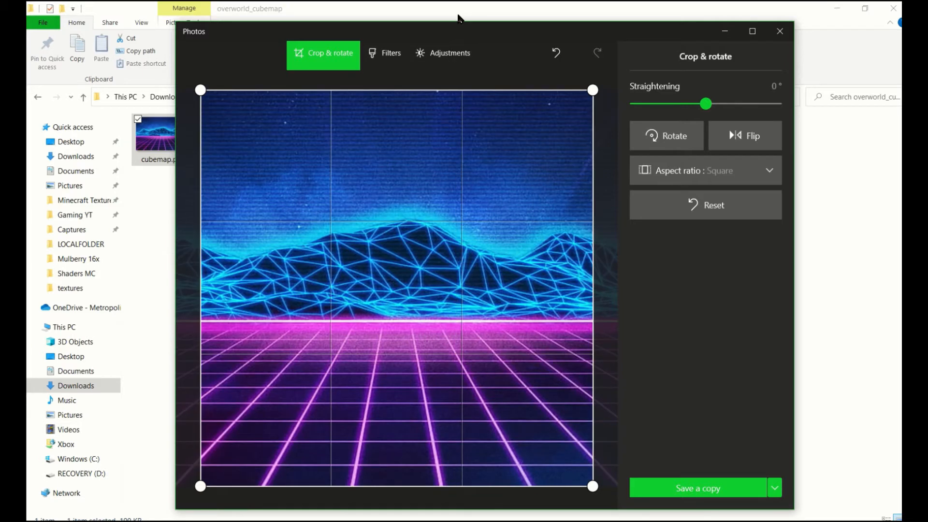
pyautogui.click(697, 488)
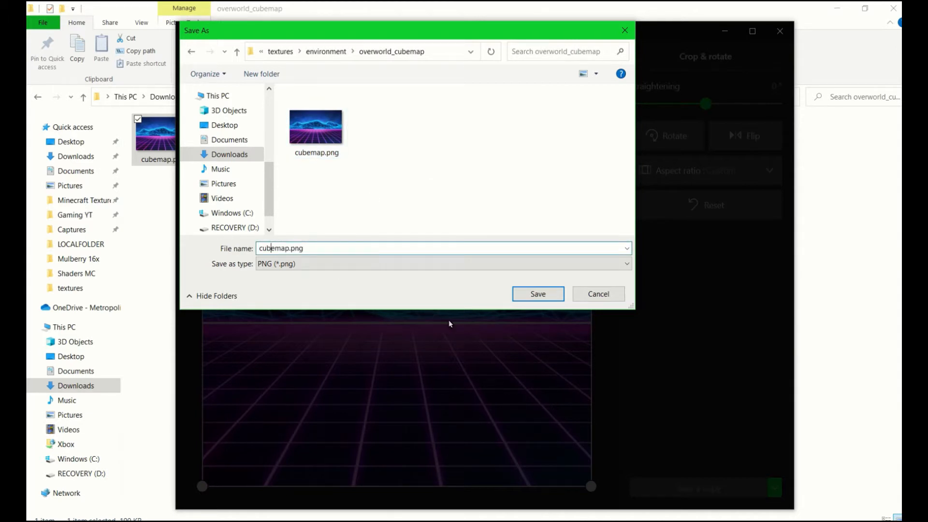
pyautogui.write('_0')
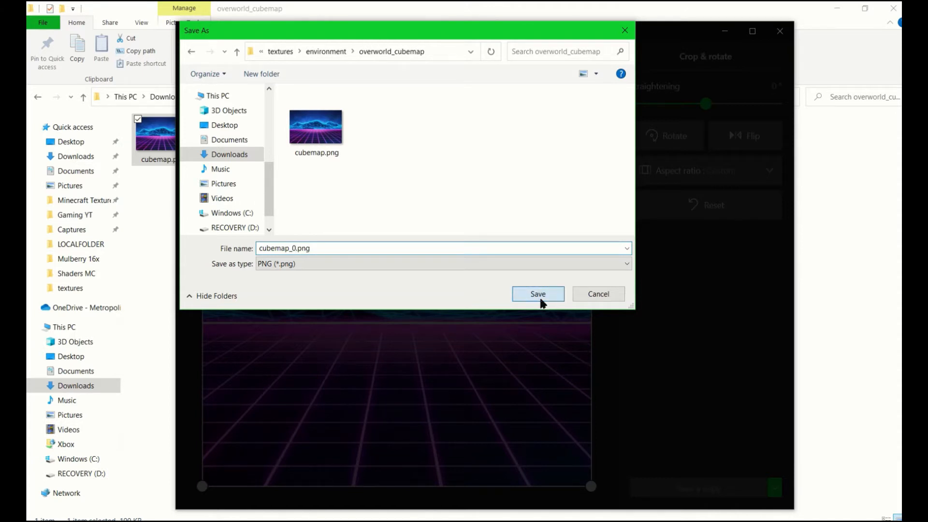
pyautogui.click(537, 295)
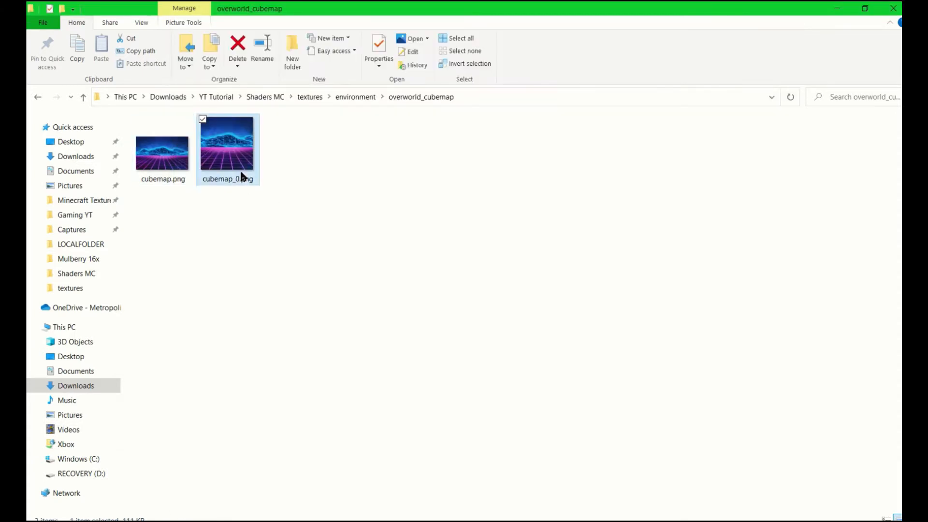
# Duplicate cubemap_0.png and rename the copies cubemap_1 through cubemap_5
pyautogui.rightClick(227, 142)
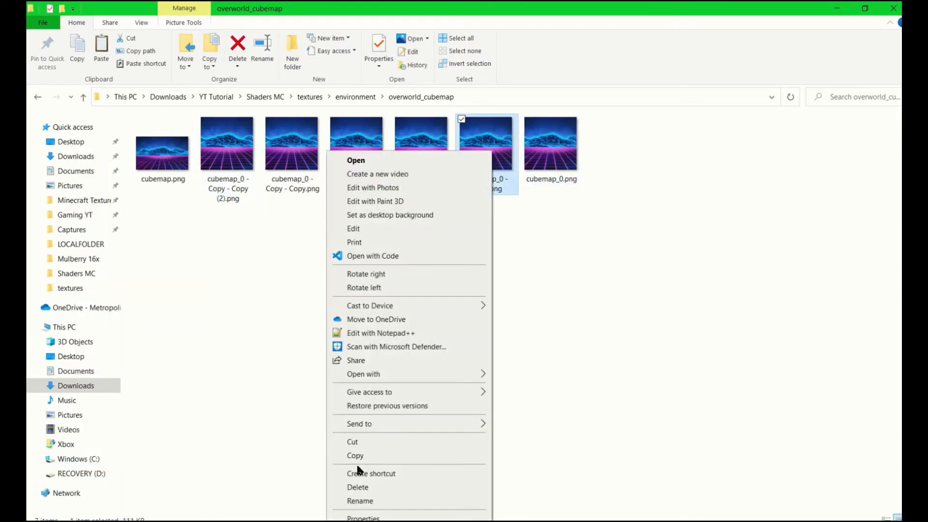
pyautogui.click(360, 501)
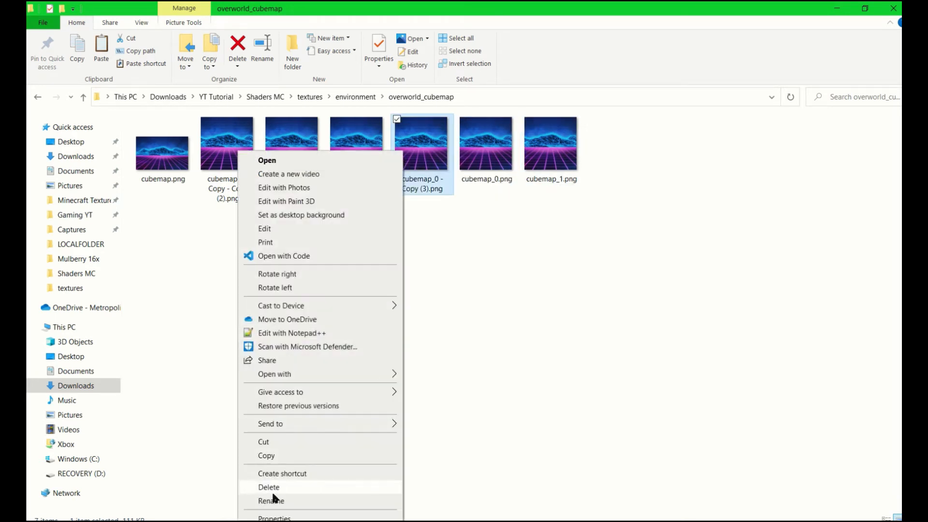
pyautogui.click(270, 500)
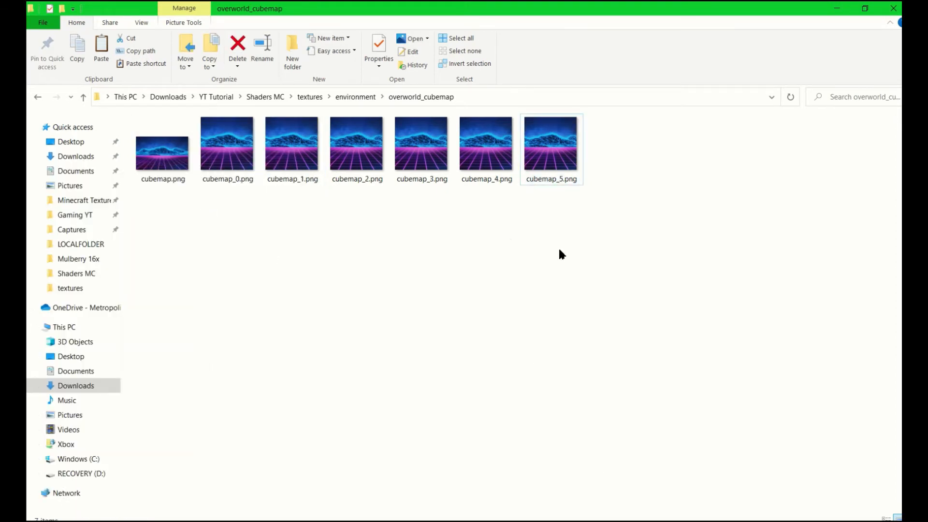
pyautogui.click(355, 97)
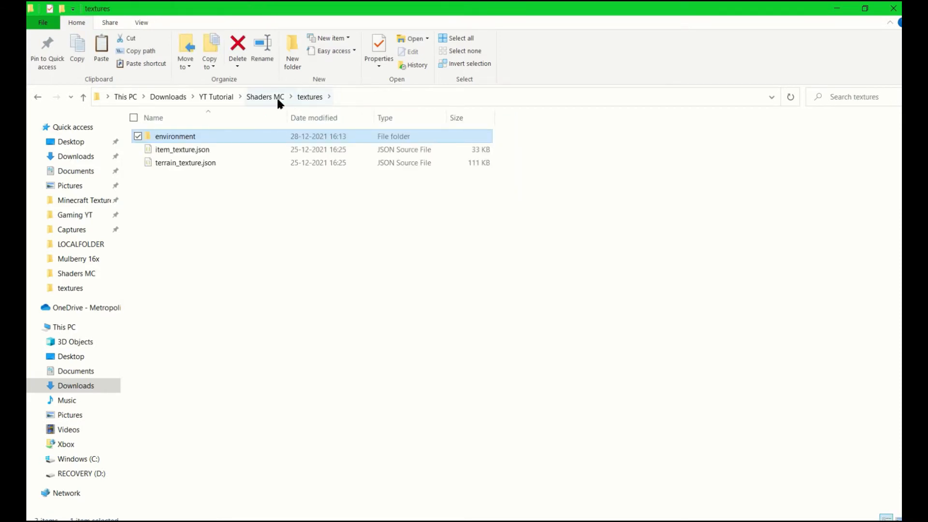
# Go up to YT Tutorial and right-click Shaders MC to compress it into a zip
pyautogui.click(265, 97)
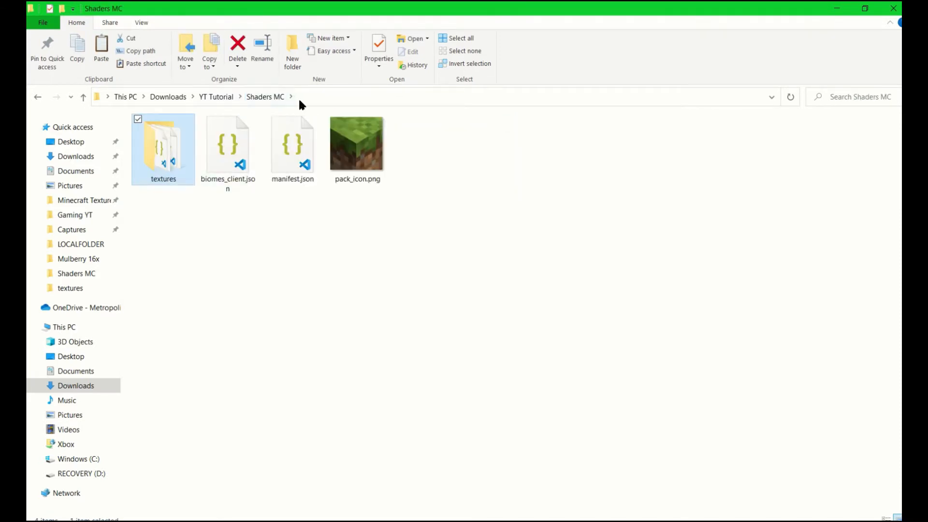
pyautogui.click(216, 97)
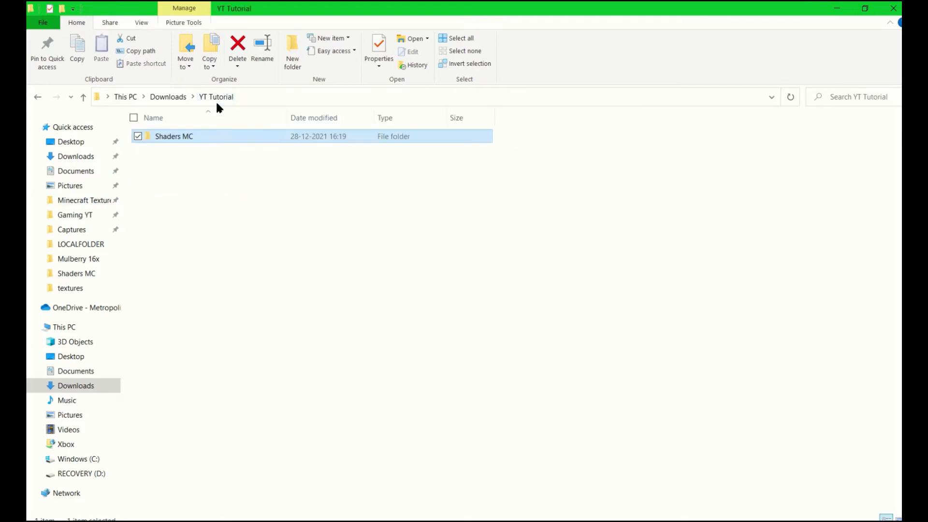
pyautogui.rightClick(173, 137)
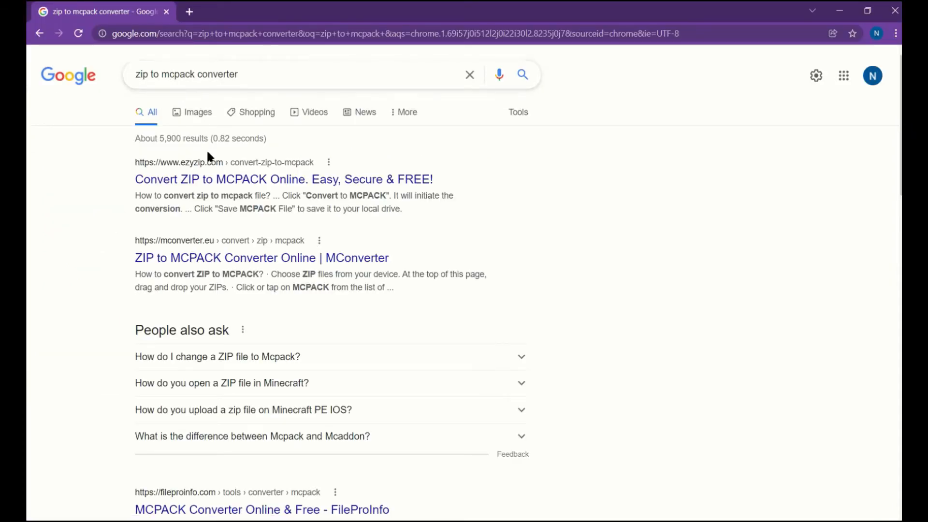
# Open the ezyZip converter and select Shaders MC.zip from YT Tutorial
pyautogui.click(284, 179)
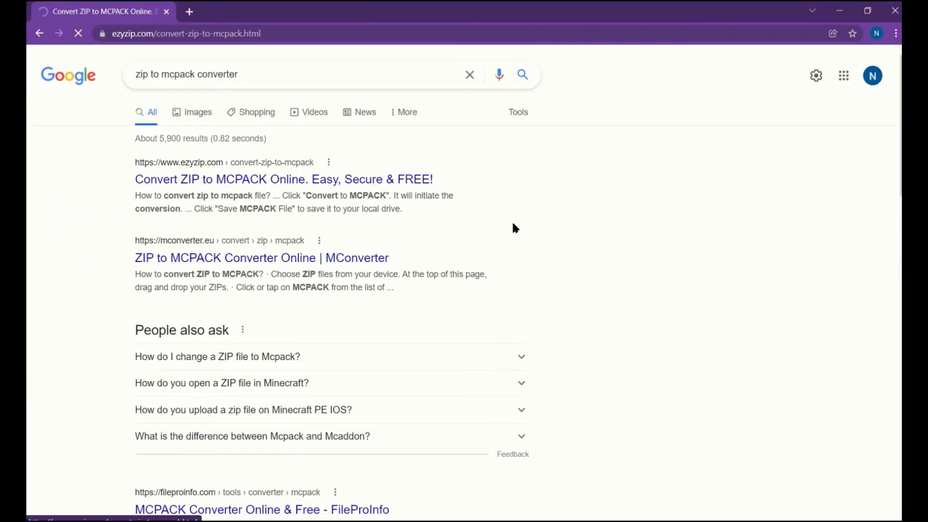
pyautogui.click(284, 179)
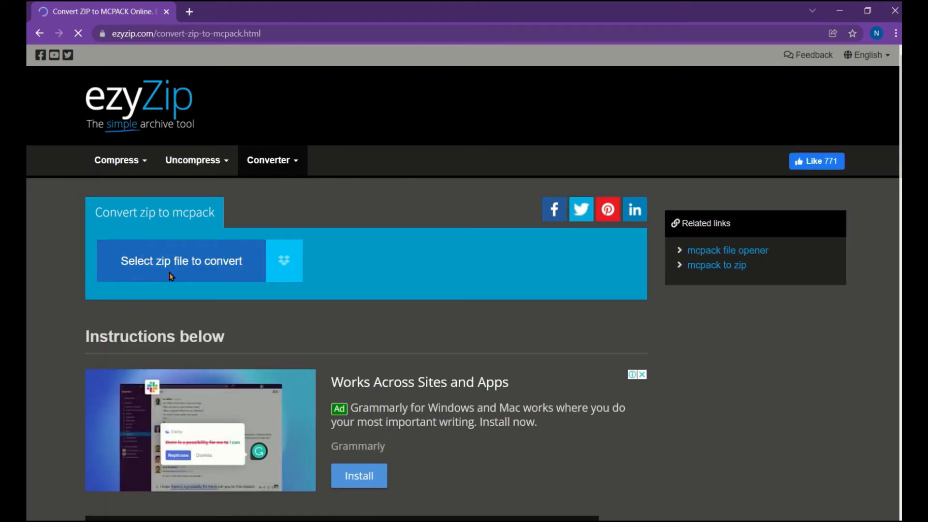
pyautogui.click(181, 260)
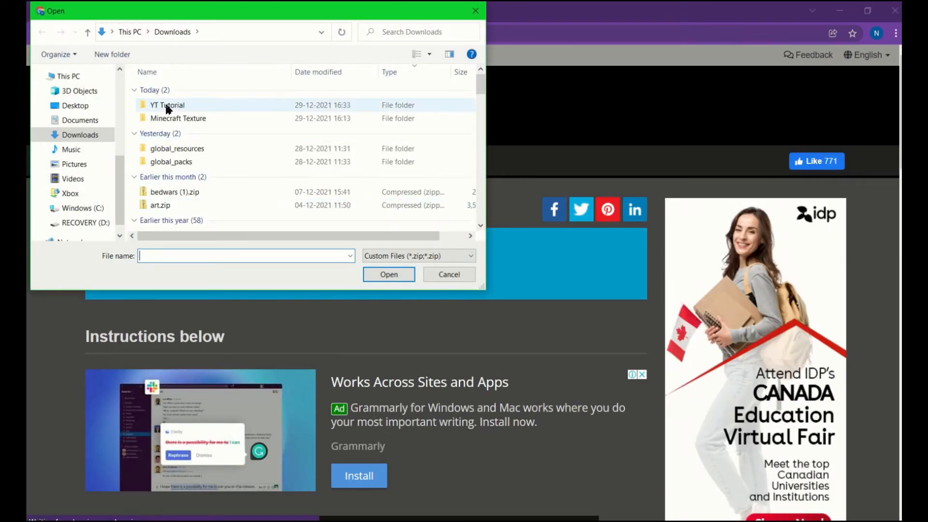
pyautogui.doubleClick(168, 105)
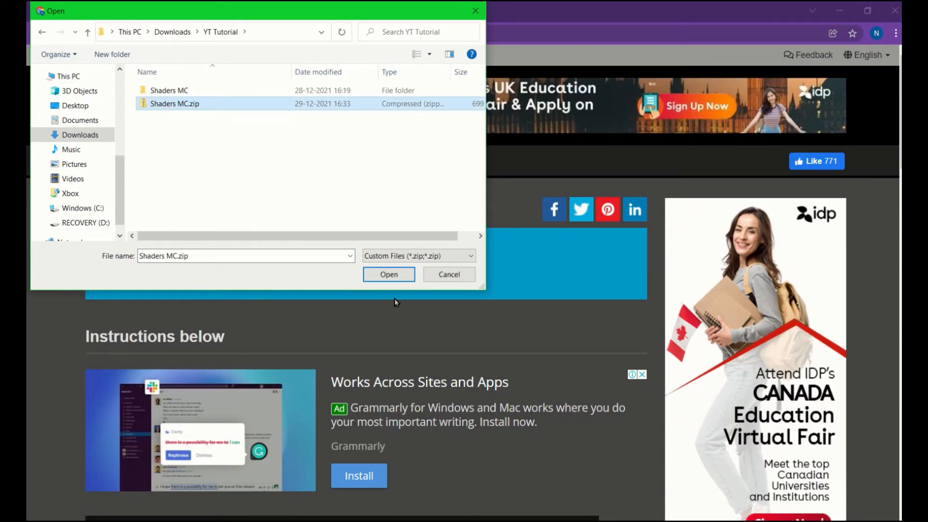
pyautogui.click(388, 274)
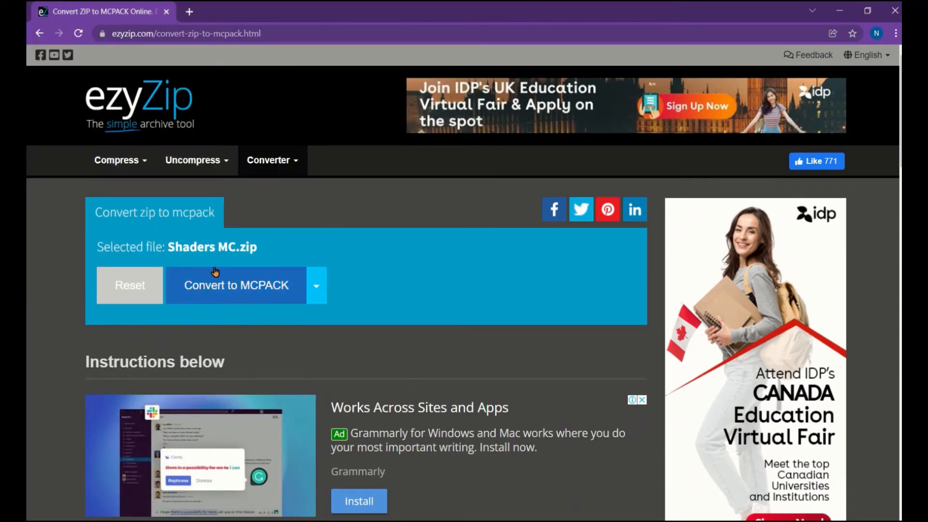
# Convert the zip to MCPACK and save it into YT Tutorial as Shaders YT.mcpack
pyautogui.click(236, 285)
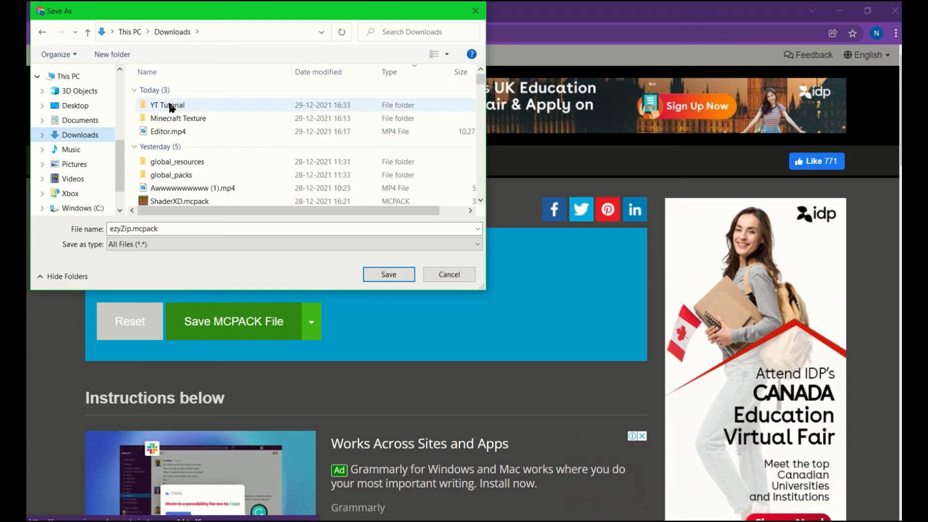
pyautogui.doubleClick(168, 104)
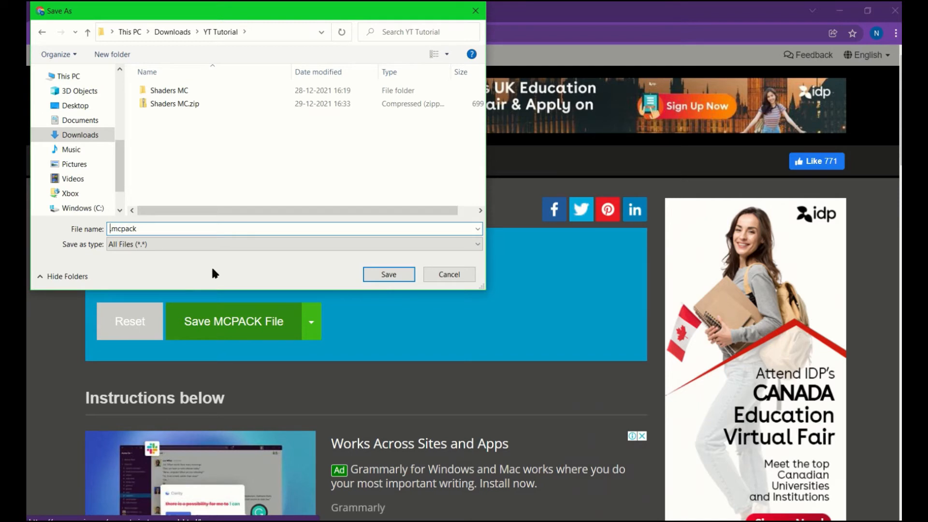
pyautogui.write('Shader')
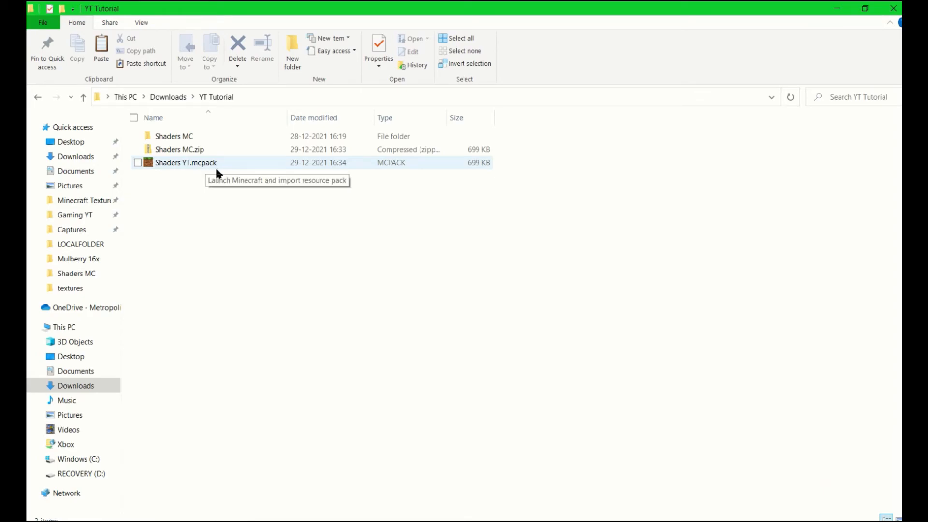
# Open Shaders YT.mcpack to launch Minecraft Bedrock and import the resource pack
pyautogui.doubleClick(185, 163)
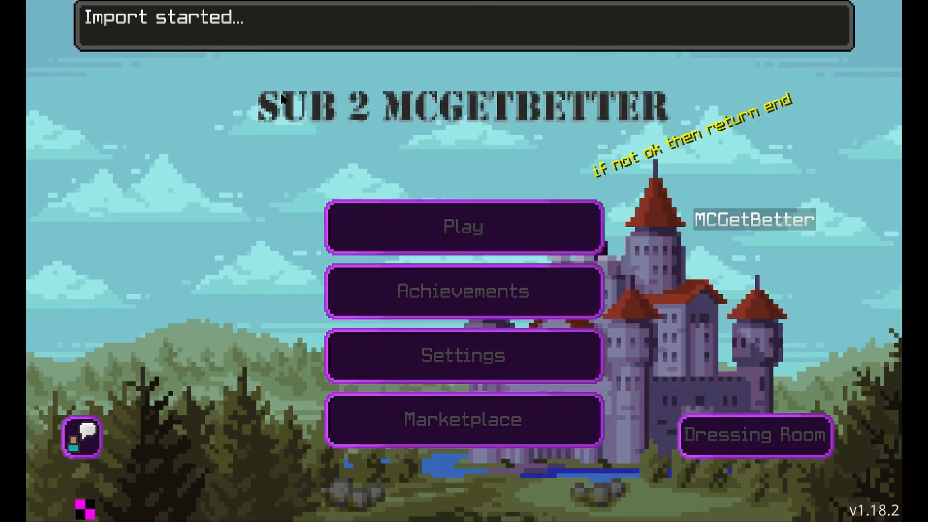
pyautogui.click(463, 227)
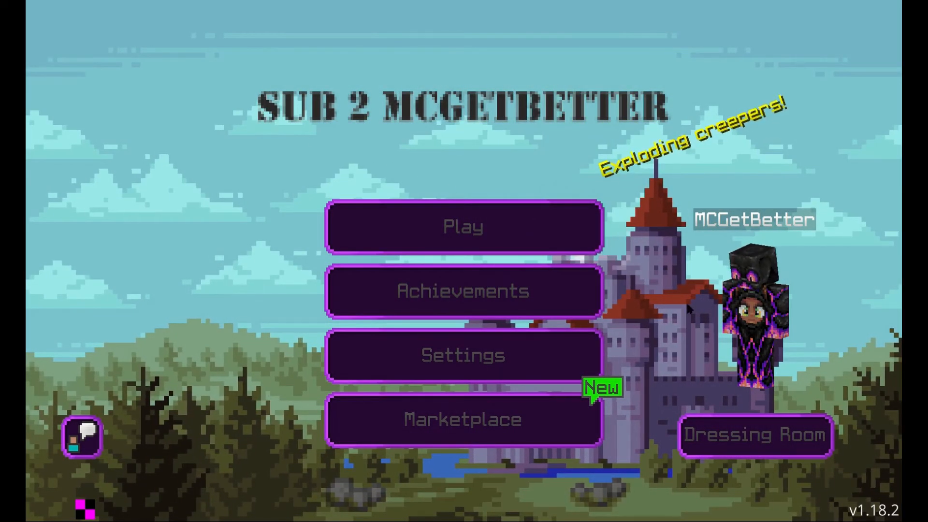
# Create a new world named 'Shader Test Y' with the YT Shader resource pack activated
pyautogui.click(464, 227)
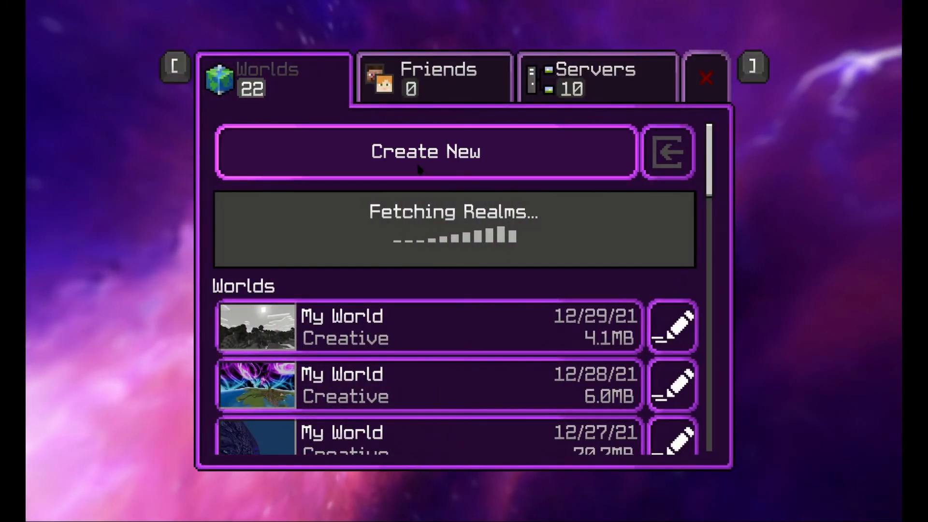
pyautogui.click(425, 151)
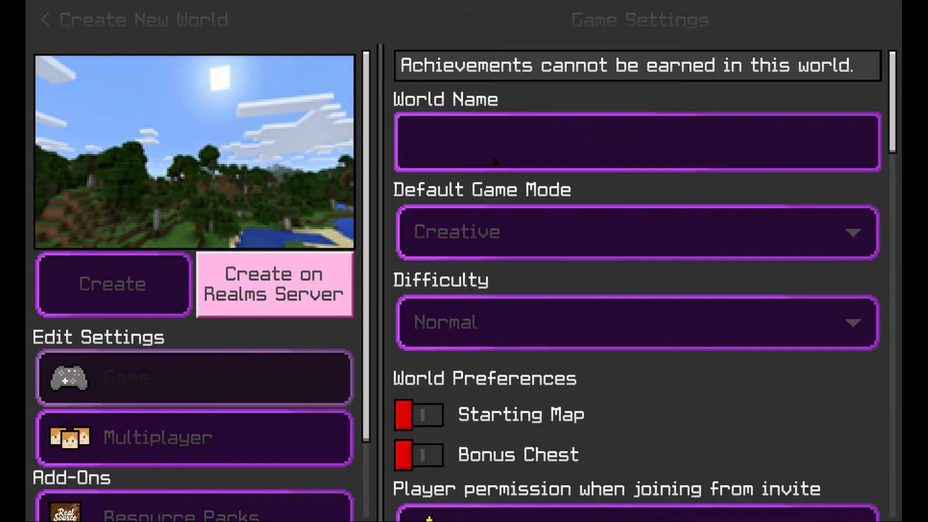
pyautogui.write('Shader Test Y')
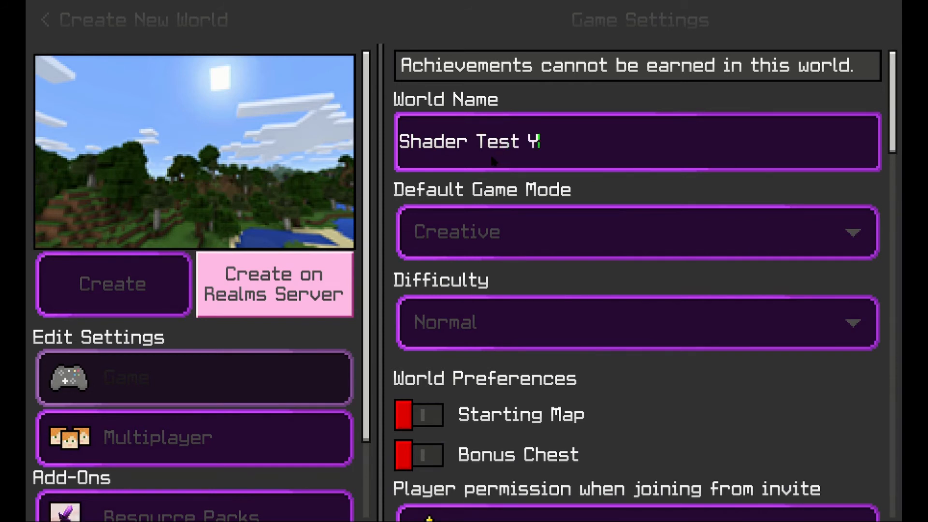
pyautogui.write('T')
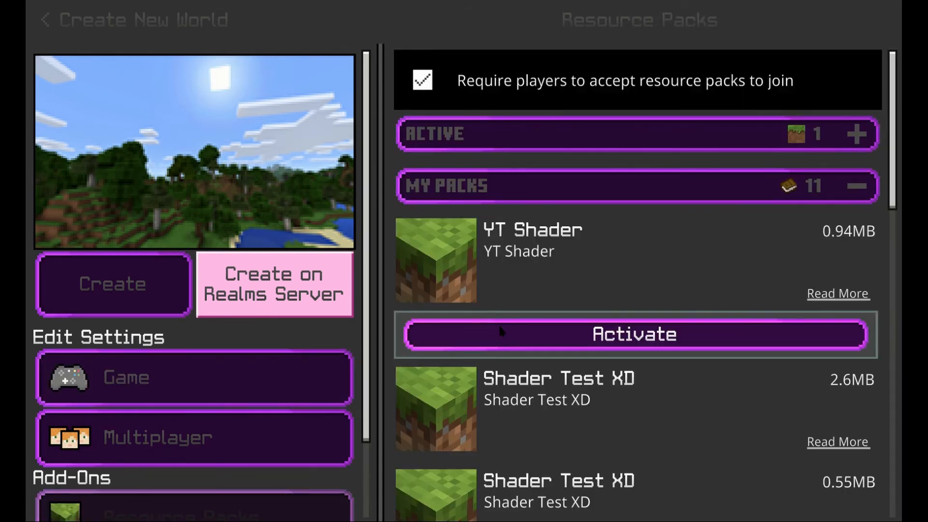
pyautogui.click(633, 334)
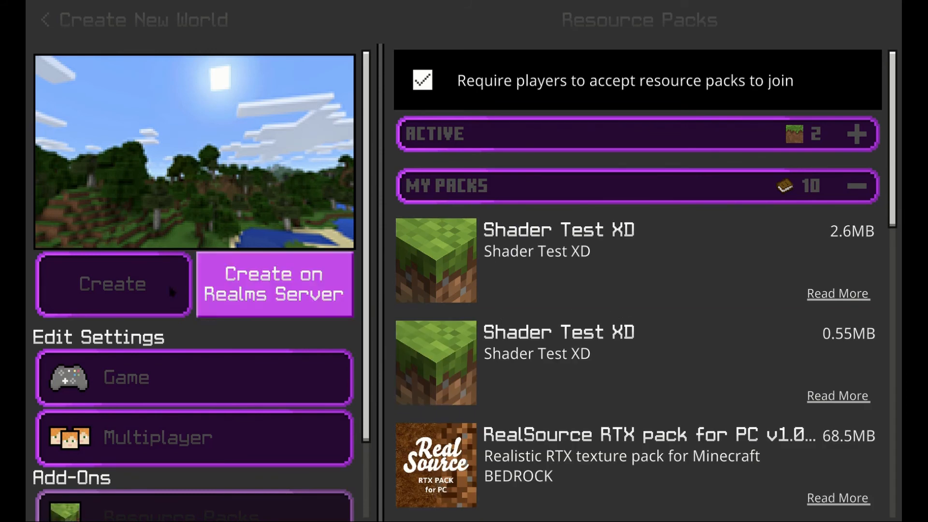
pyautogui.click(113, 285)
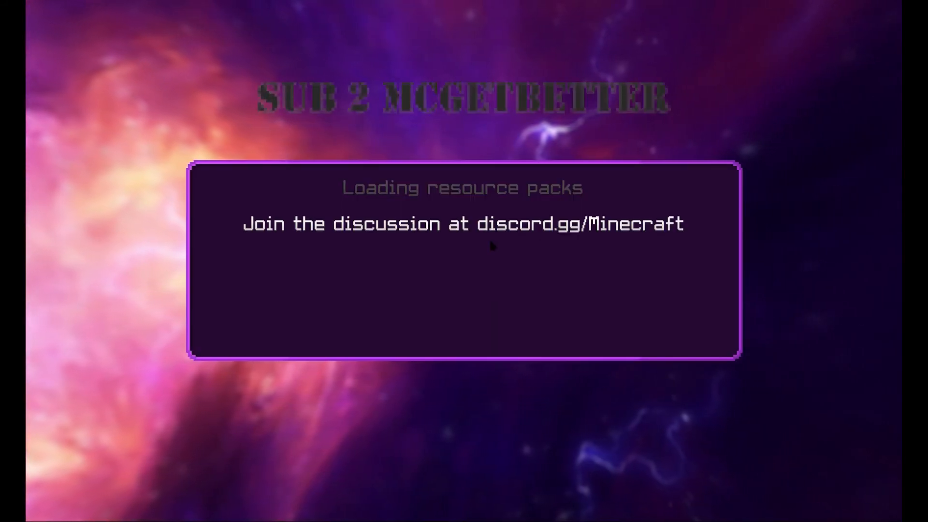